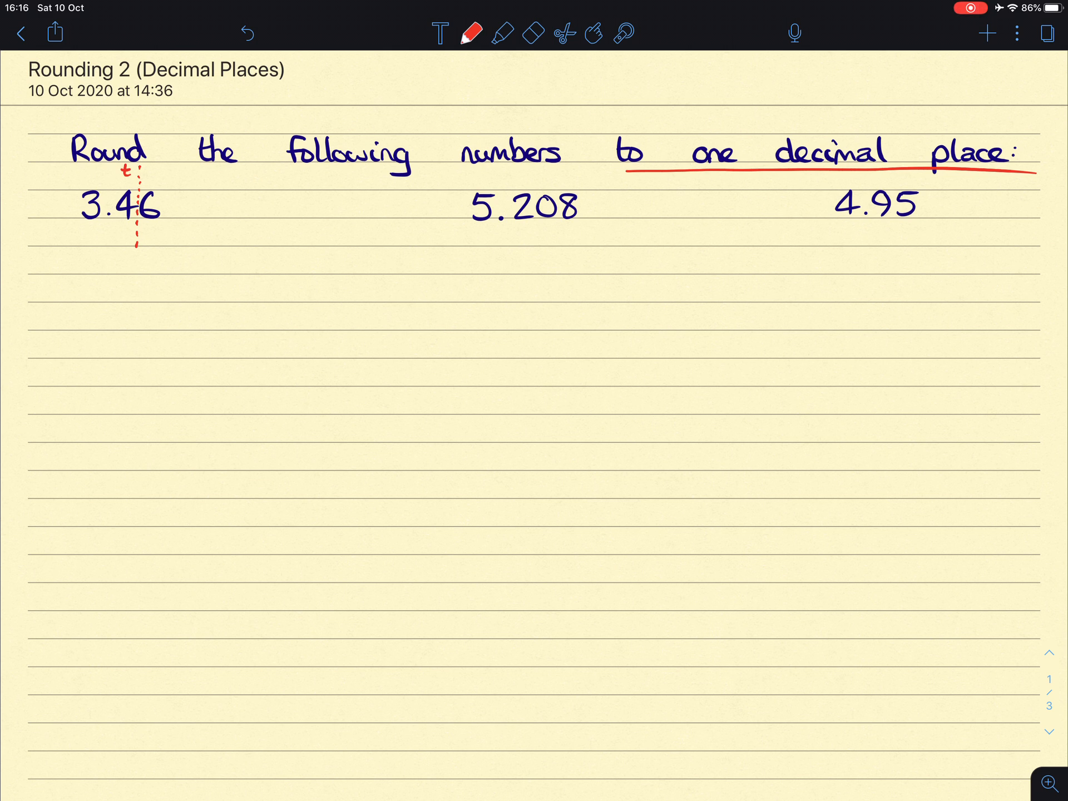
Step: Round 3.46 to 3.5 with a purple arrow and blue double underline, then mark tenths in red
click(468, 32)
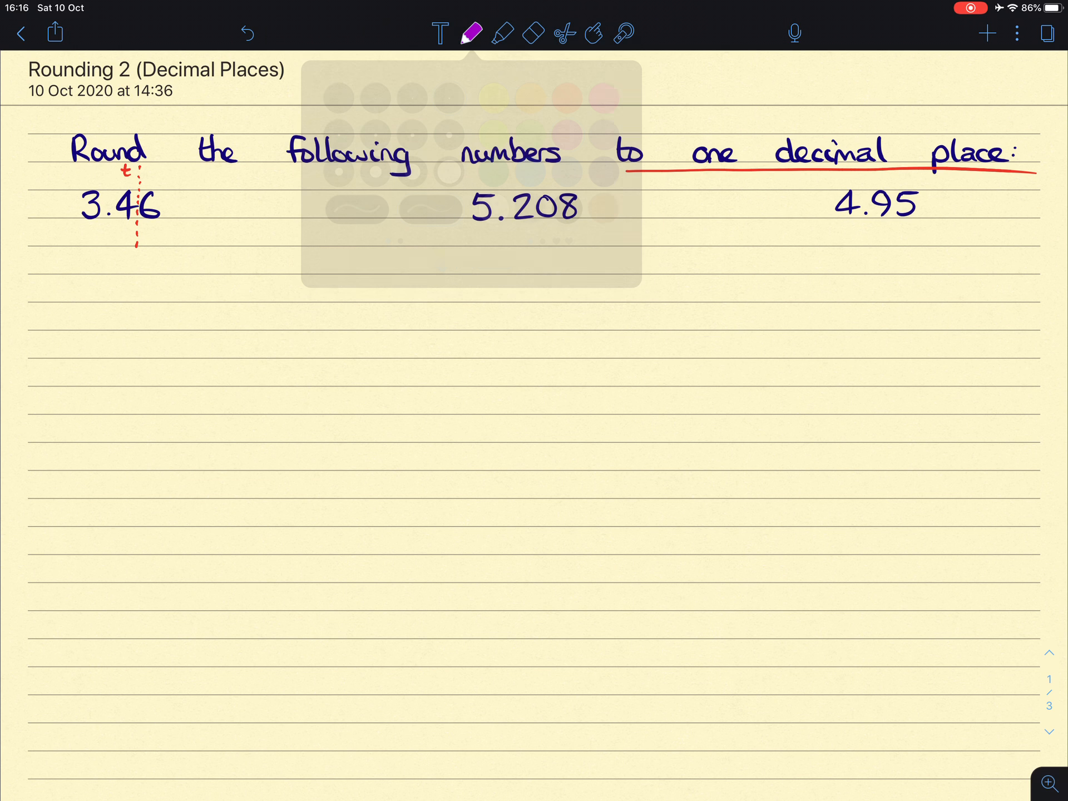
click(470, 33)
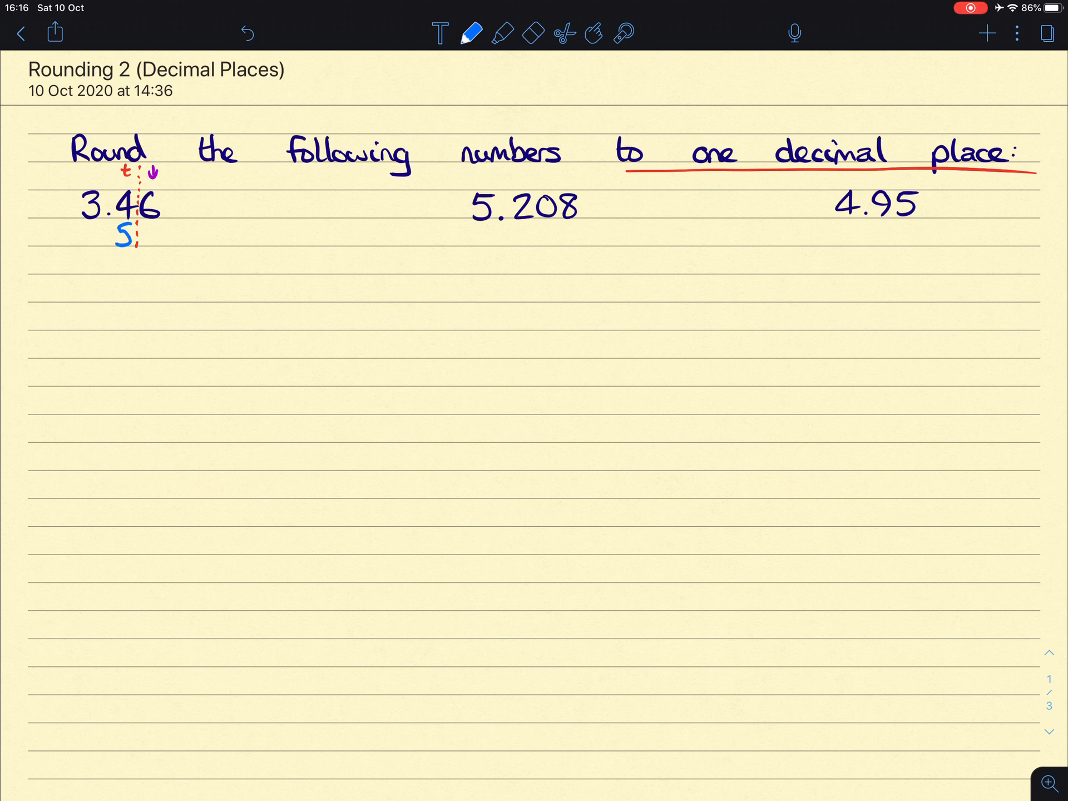
click(109, 242)
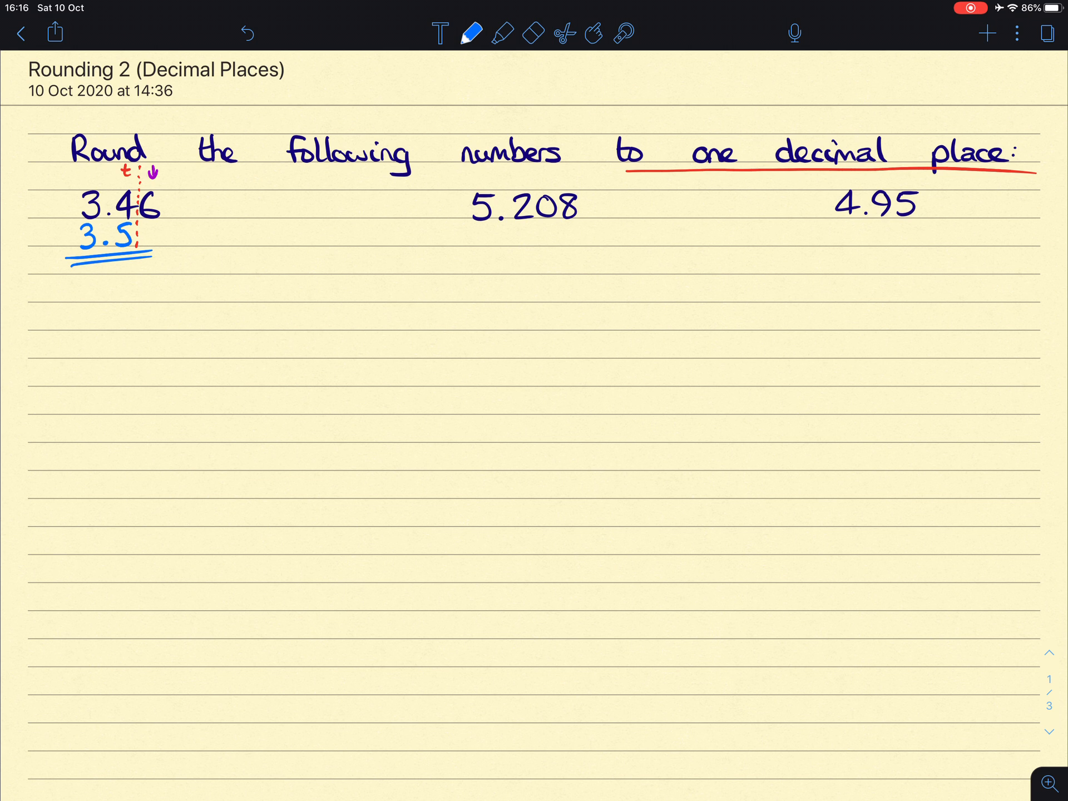
click(470, 32)
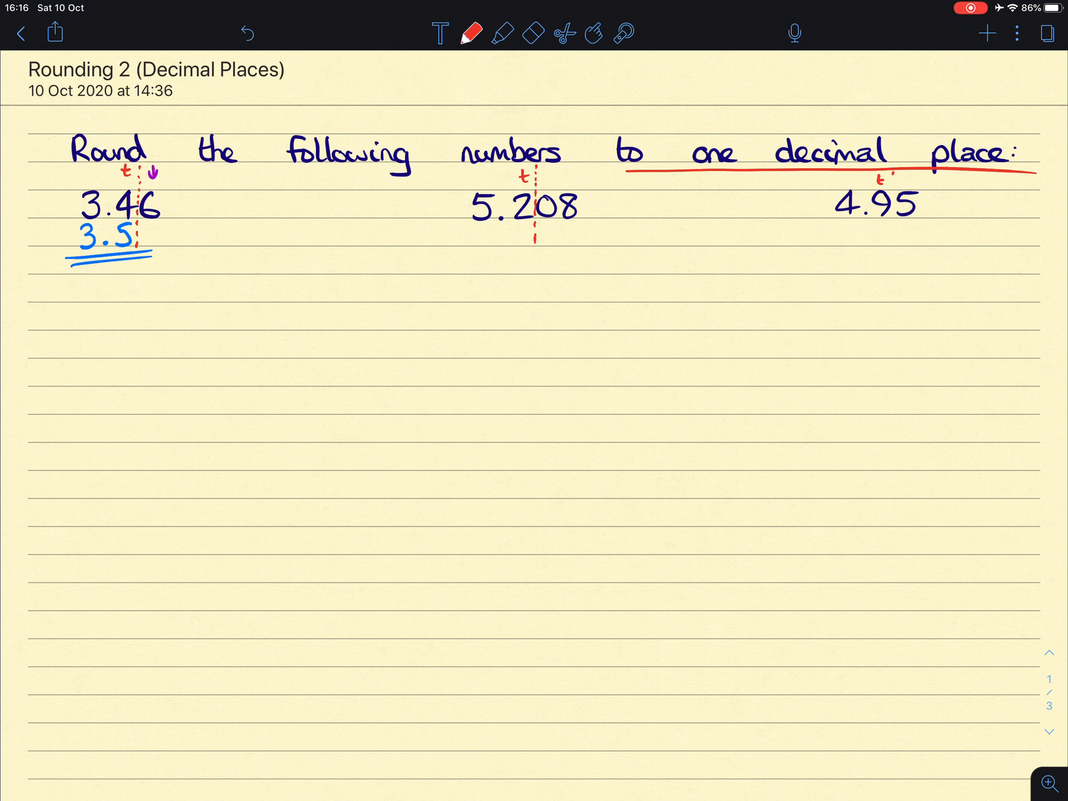
Step: Arrow the deciding digits in purple, write 5.2 under 5.208 in blue, erasing the circle on 9
click(471, 32)
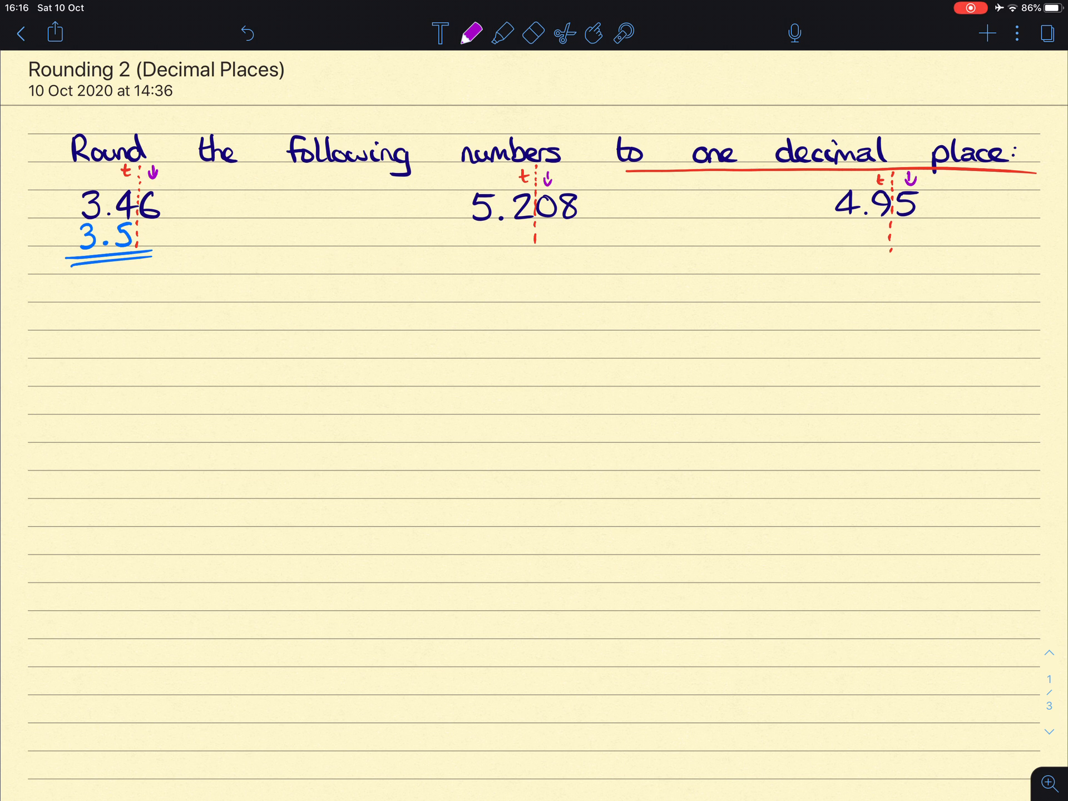
click(470, 32)
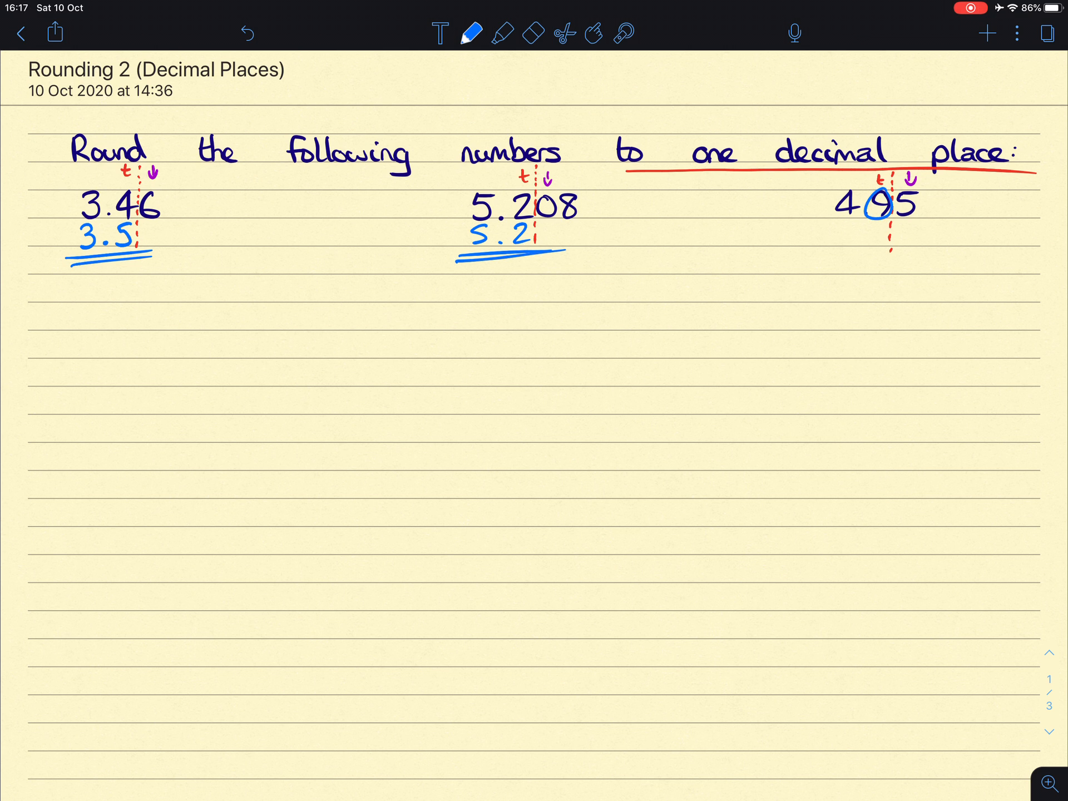
click(879, 235)
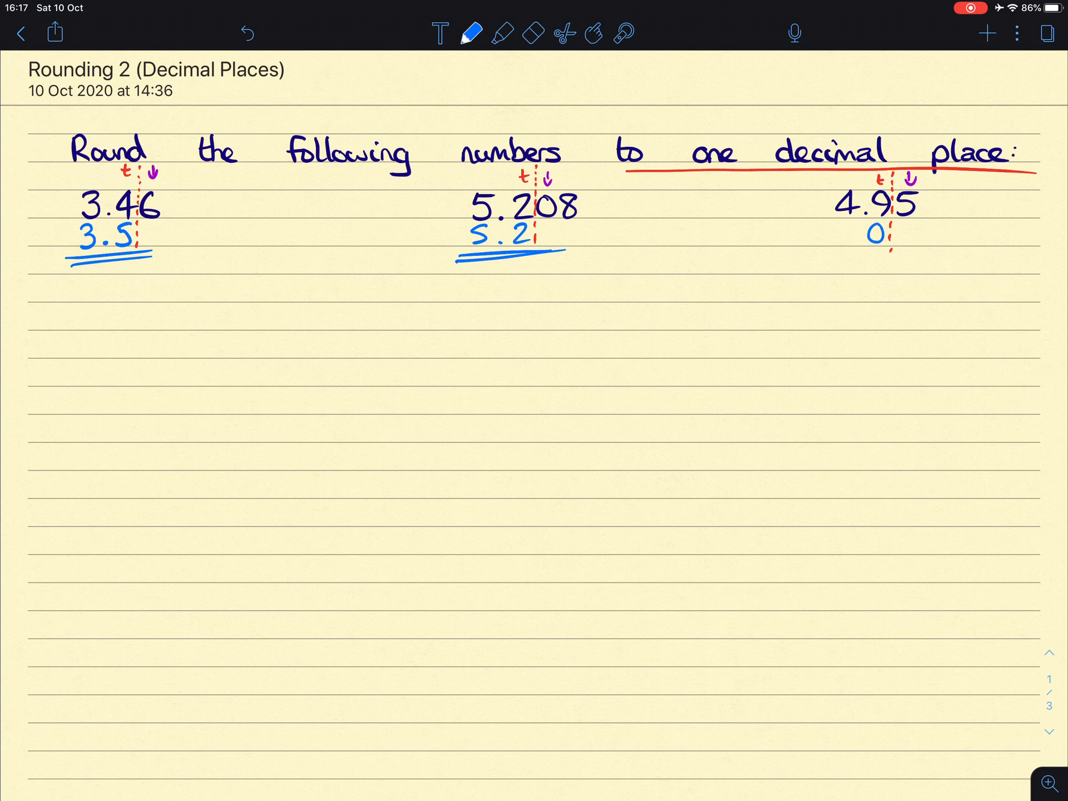
click(860, 238)
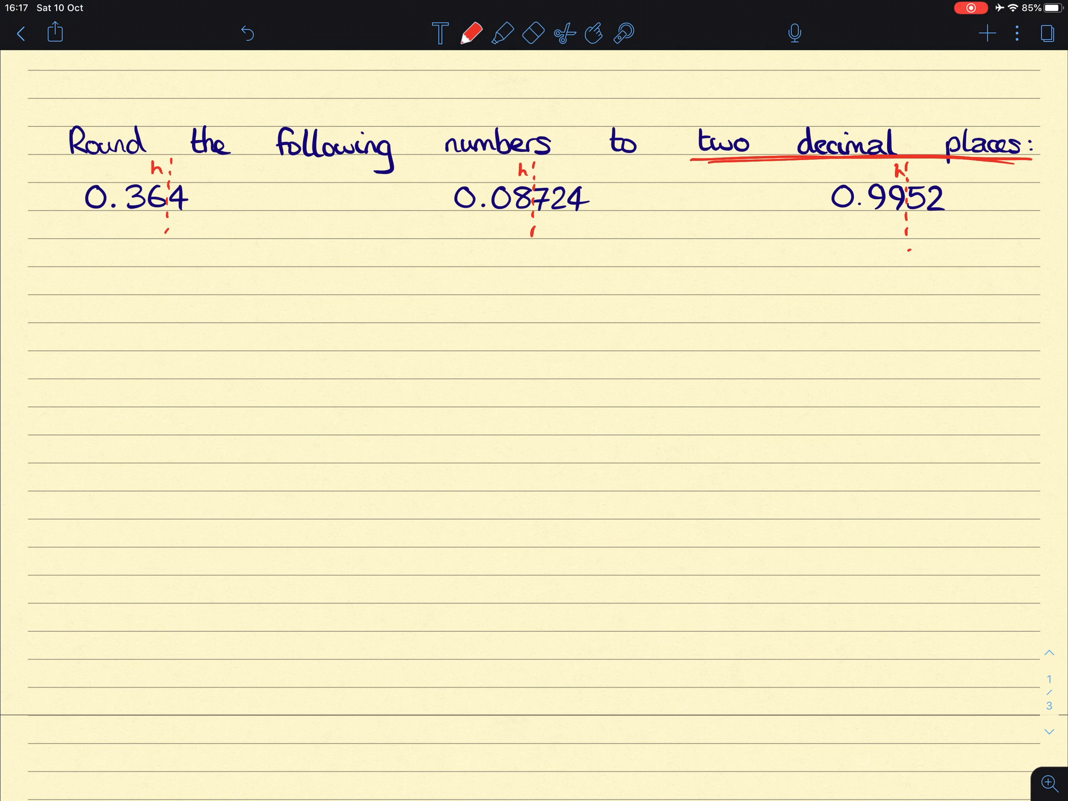
Step: Mark the hundredths places in red and work the two-decimal-place answers
click(469, 32)
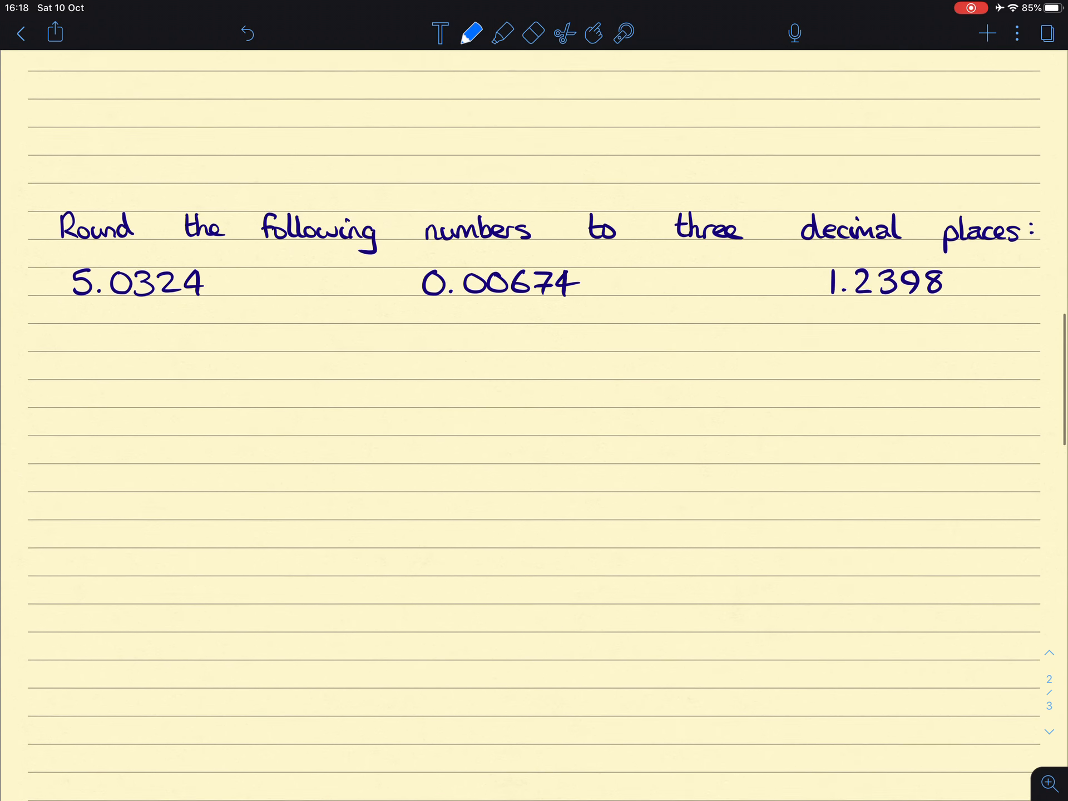
Step: Mark thousandths on 5.0324, 0.00674 and 1.2398 in red, arrow deciding digits in purple
click(470, 33)
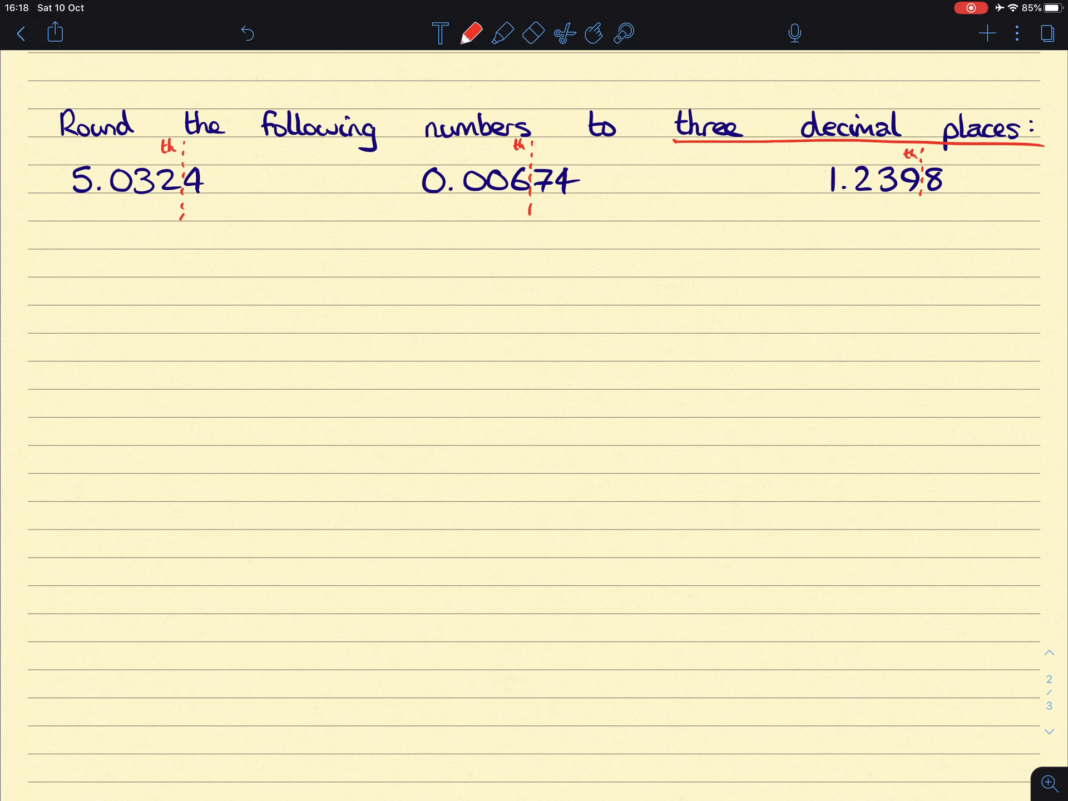
click(470, 33)
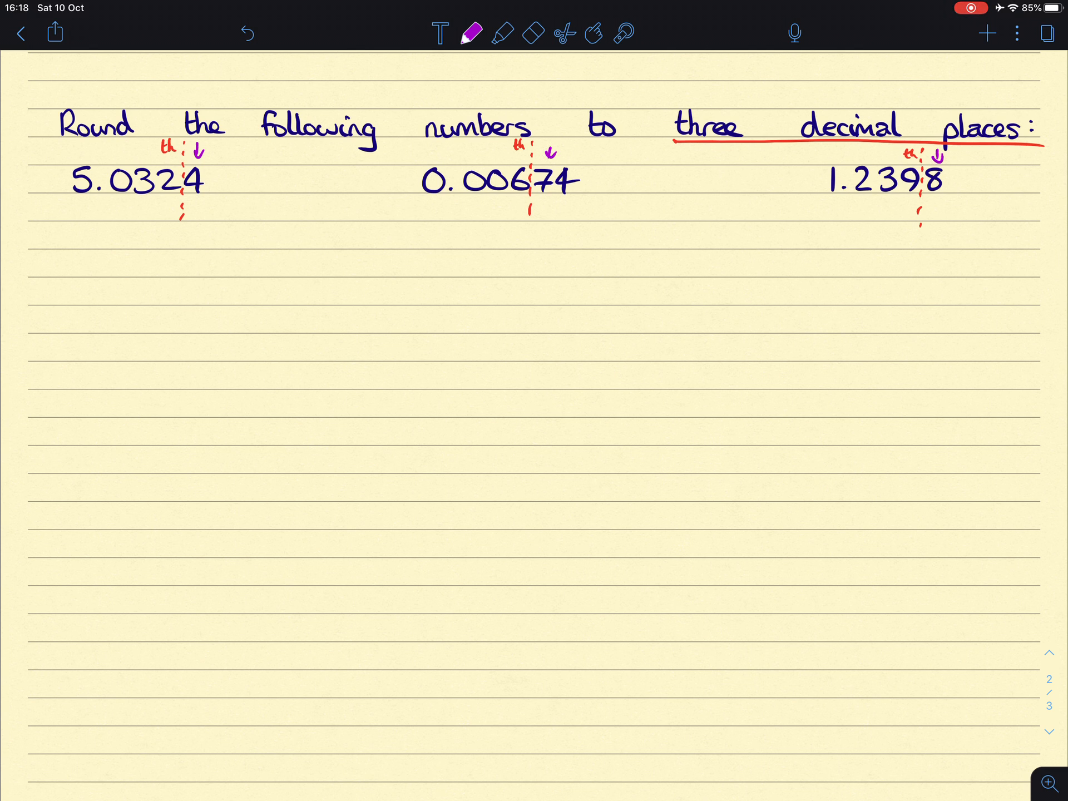
click(469, 33)
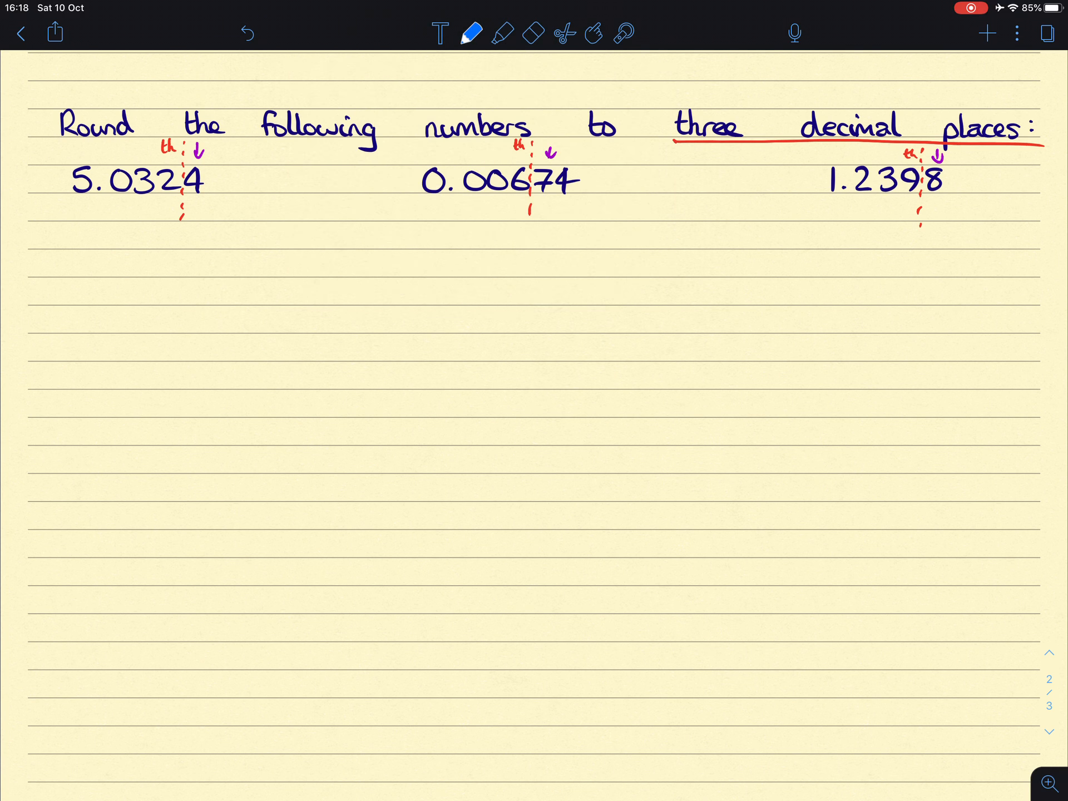